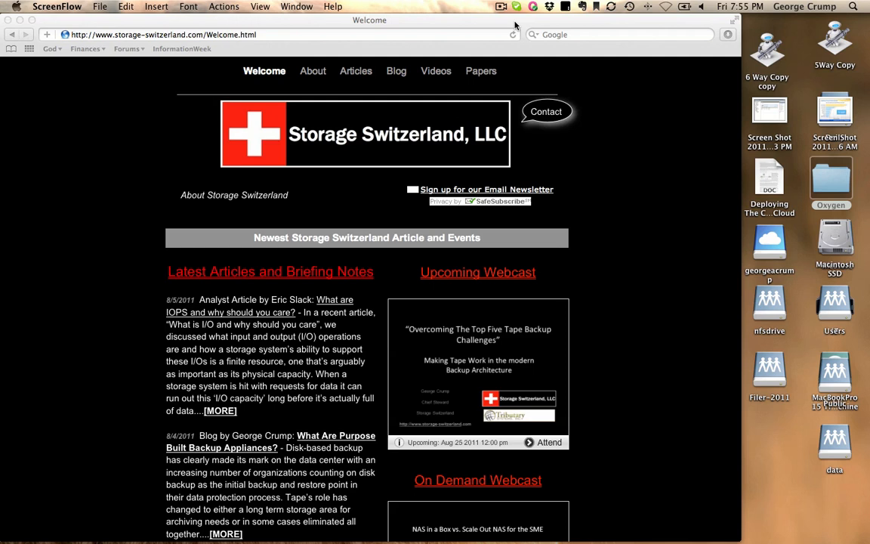
- Log in to the CTERA admin interface as user 'ad...' (admin) with its password
left_click(188, 6)
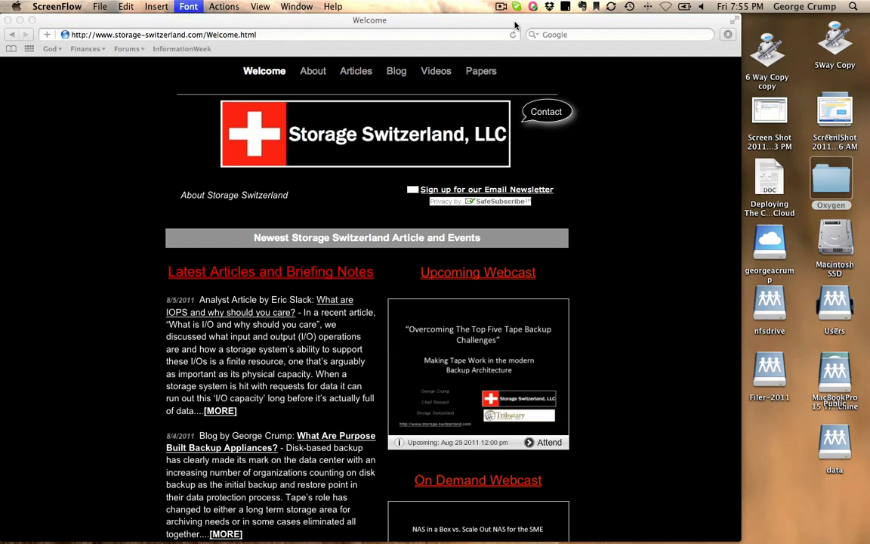
left_click(188, 6)
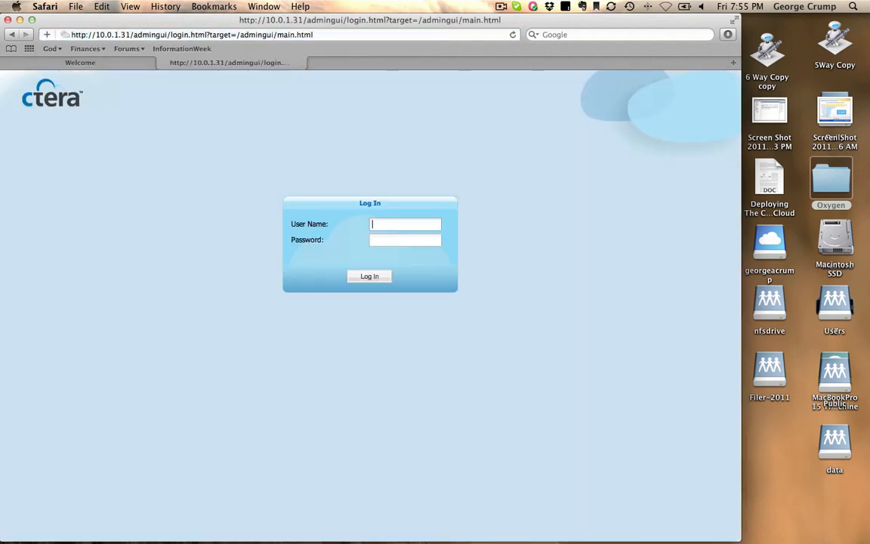
type("admin")
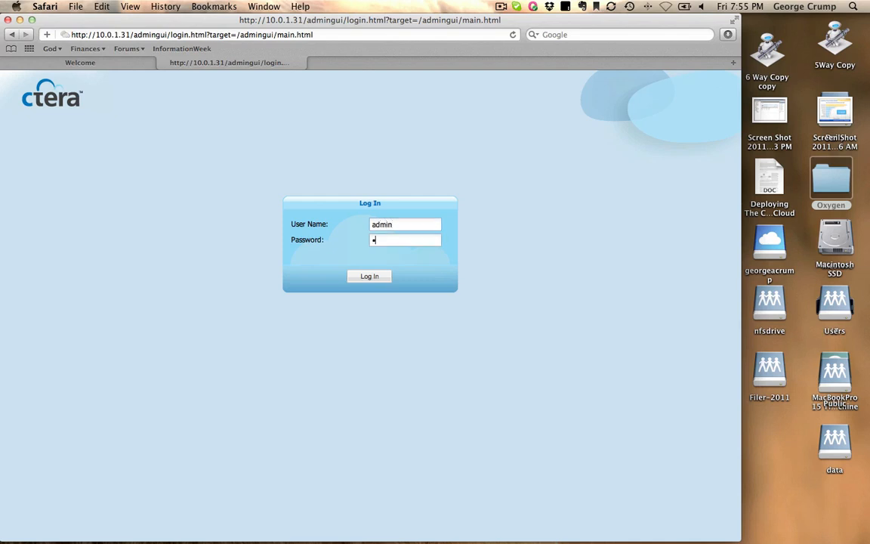
type("password")
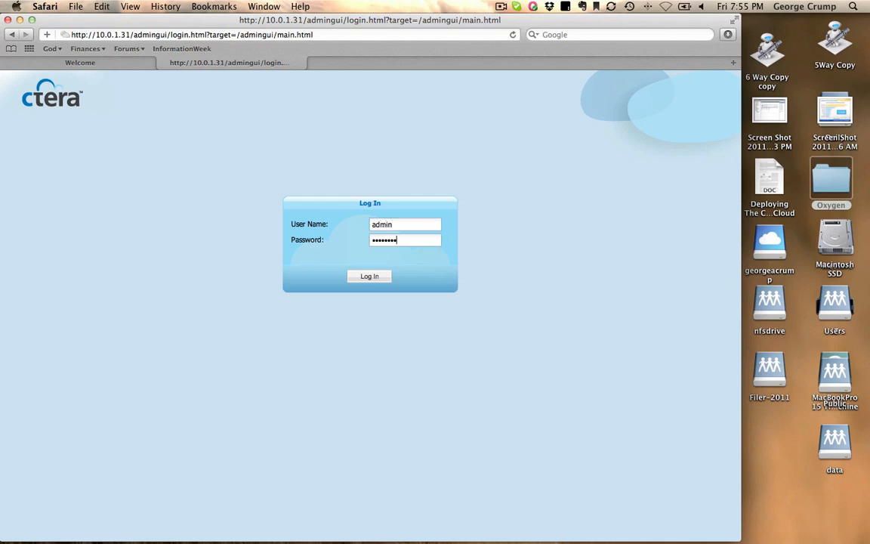
left_click(368, 275)
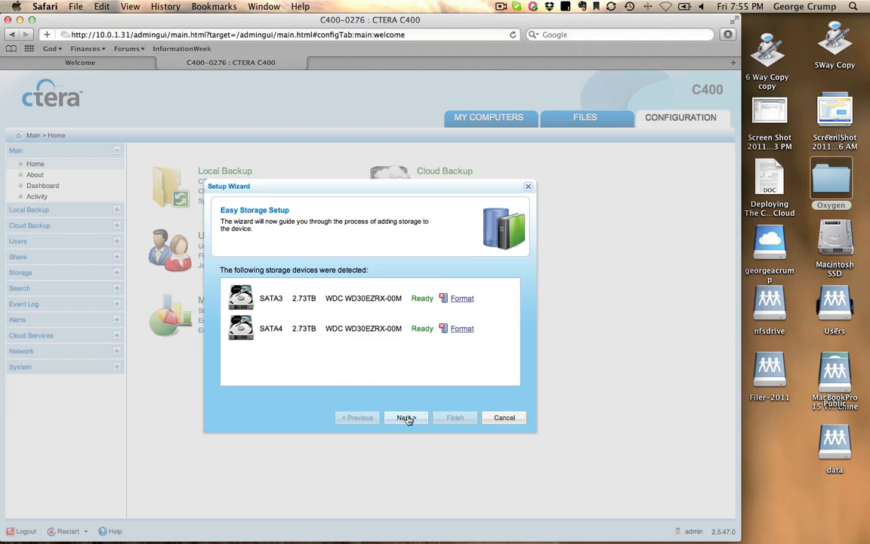
- Continue past the two detected 2.73TB drives and accept the RAID1 array1 with volume vol1
left_click(405, 417)
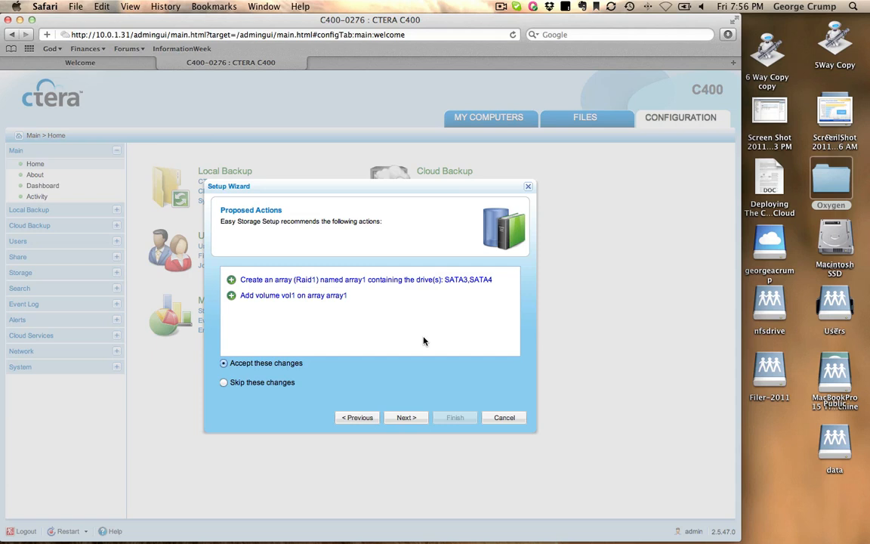
mouse_move(405, 387)
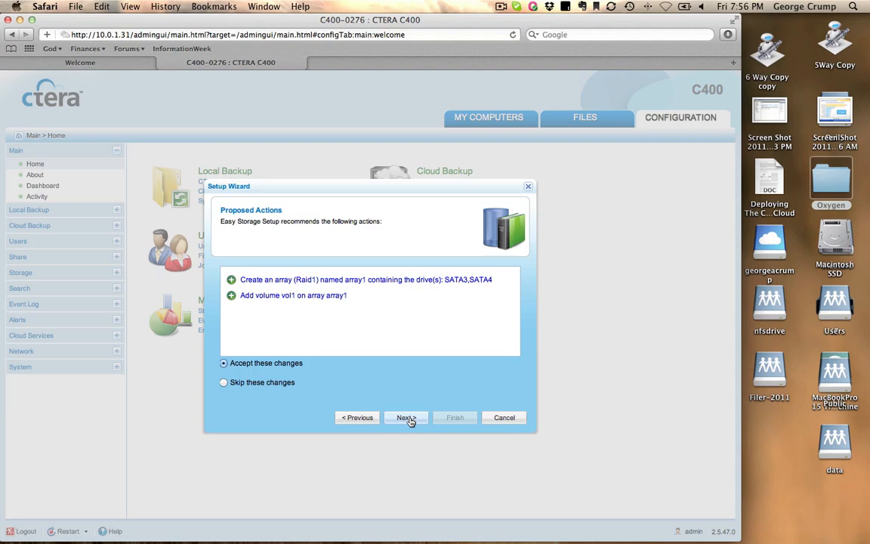
left_click(405, 417)
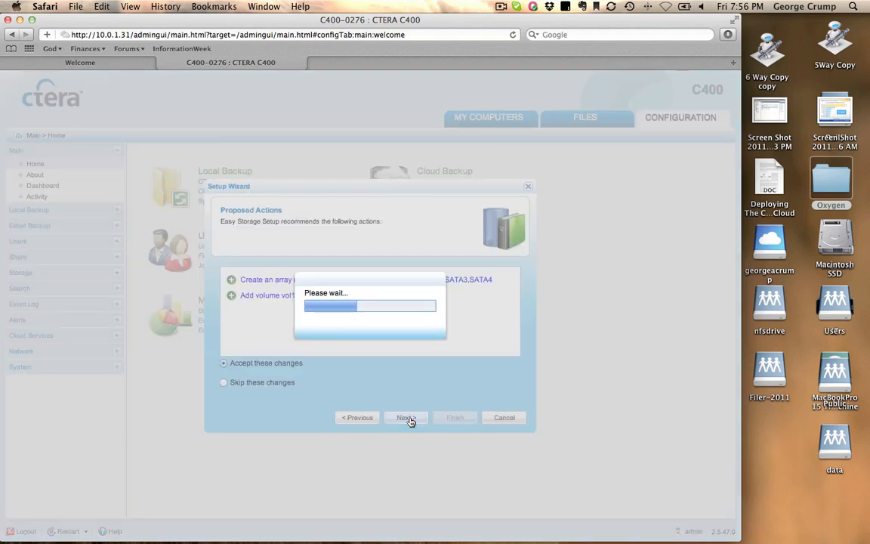
- Accept the recommended read/write vol1 share for all users, advancing to portal account details
left_click(405, 417)
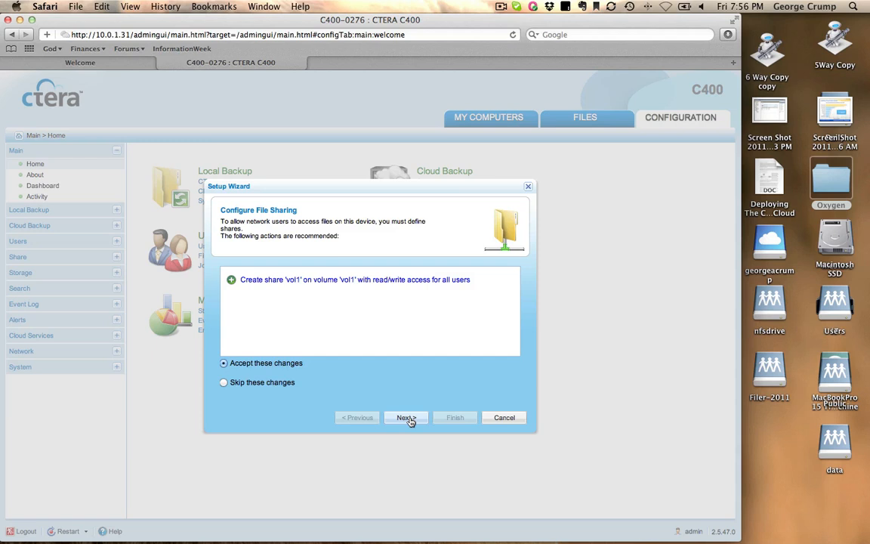
left_click(404, 417)
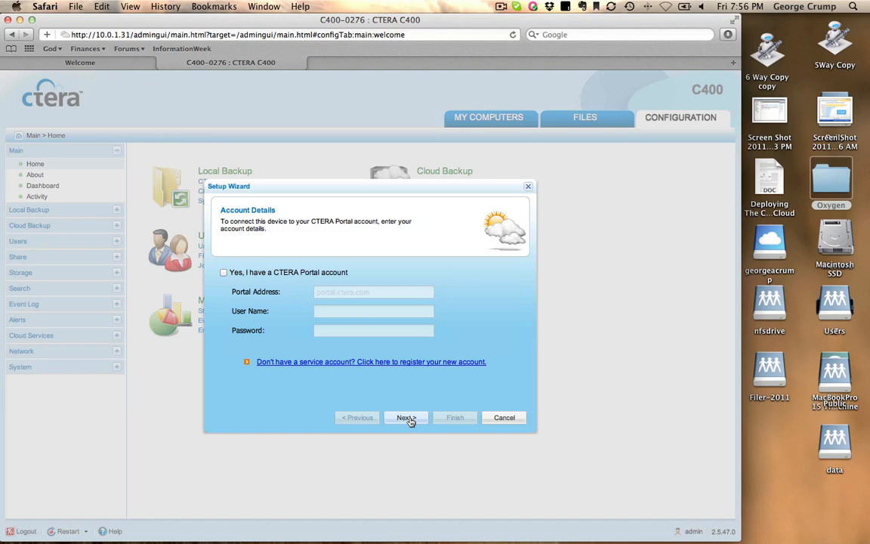
- Pass the Account Details step without portal info and finish the setup wizard
left_click(405, 417)
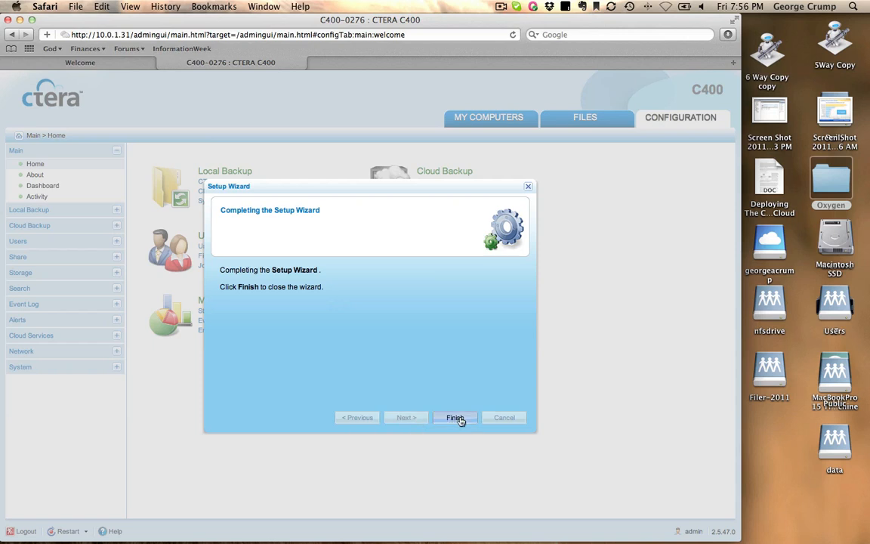
left_click(455, 417)
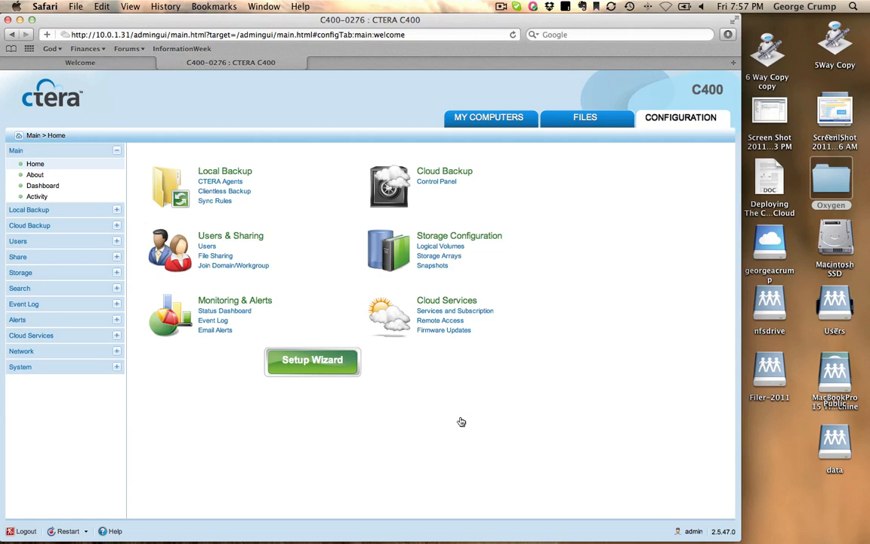
mouse_move(438, 240)
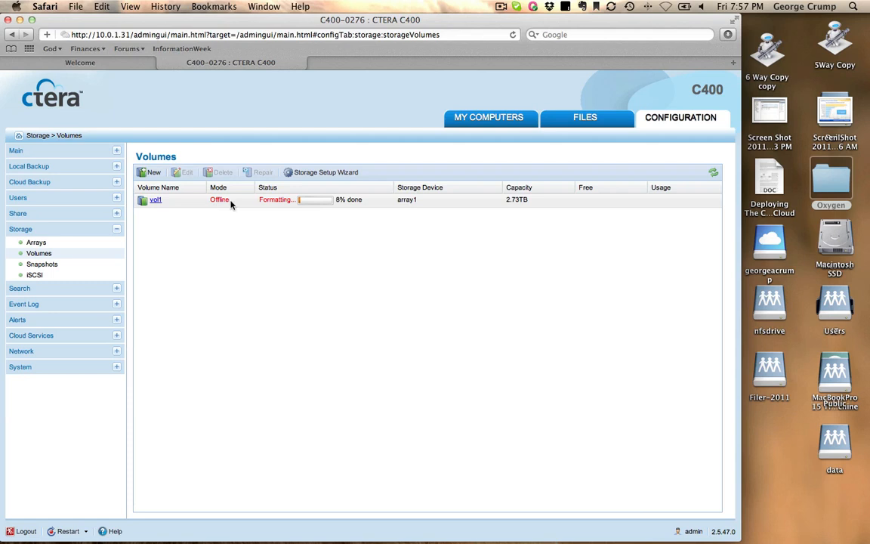
mouse_move(296, 206)
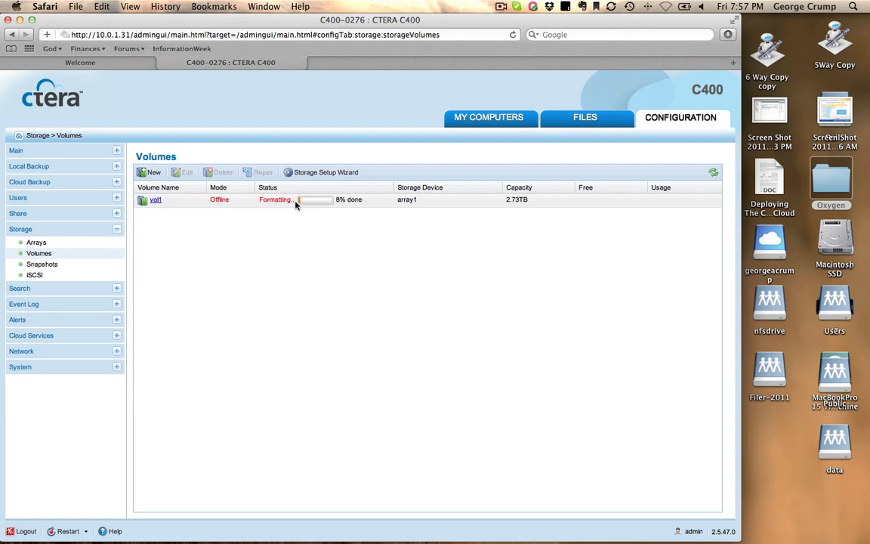
mouse_move(335, 236)
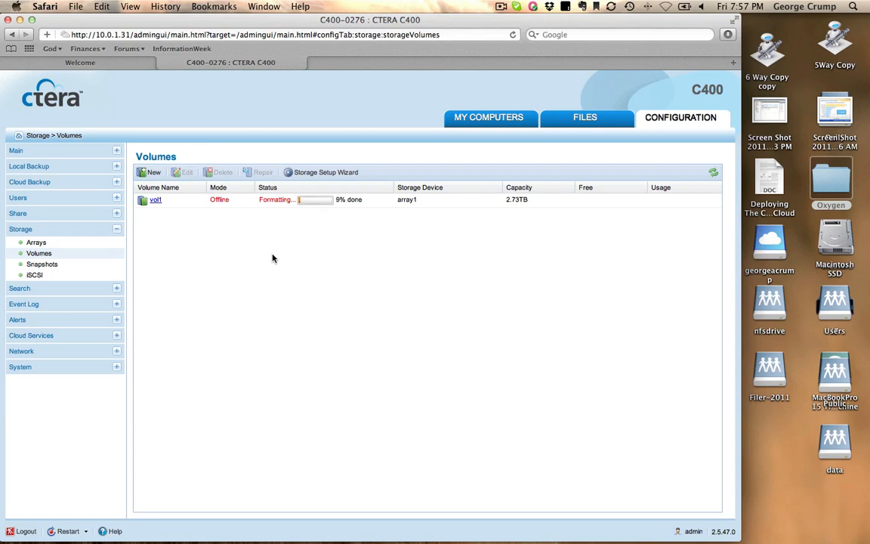
- Expand the Main navigation section while vol1 on array1 formats at about 9%
left_click(15, 149)
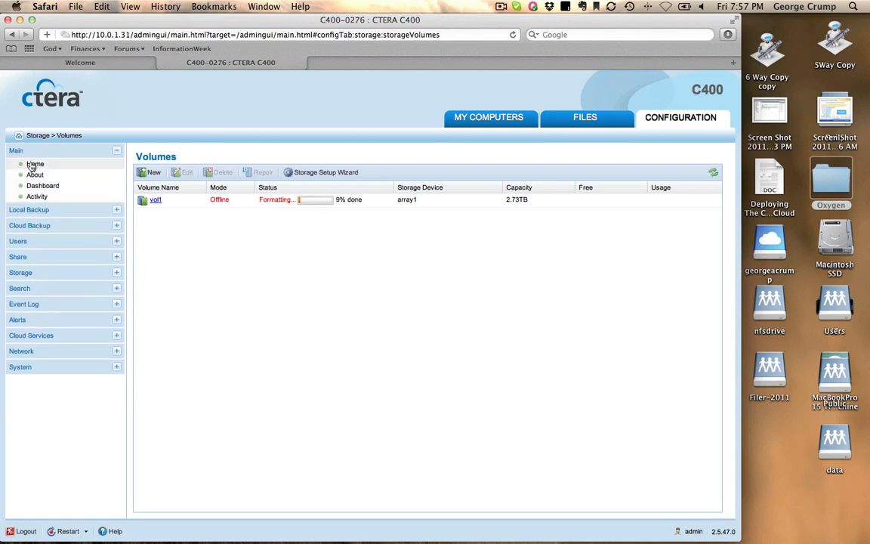
- Go to Home under Main to show the administration overview
left_click(35, 163)
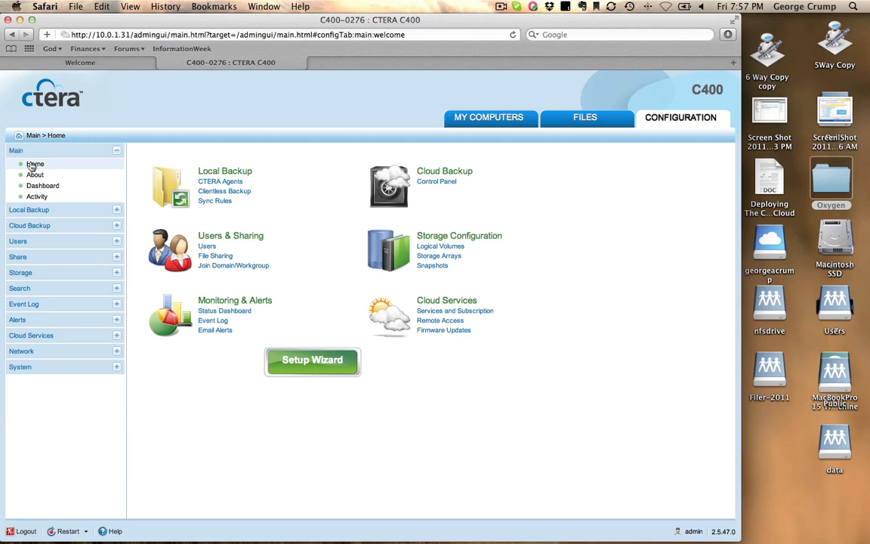
mouse_move(315, 238)
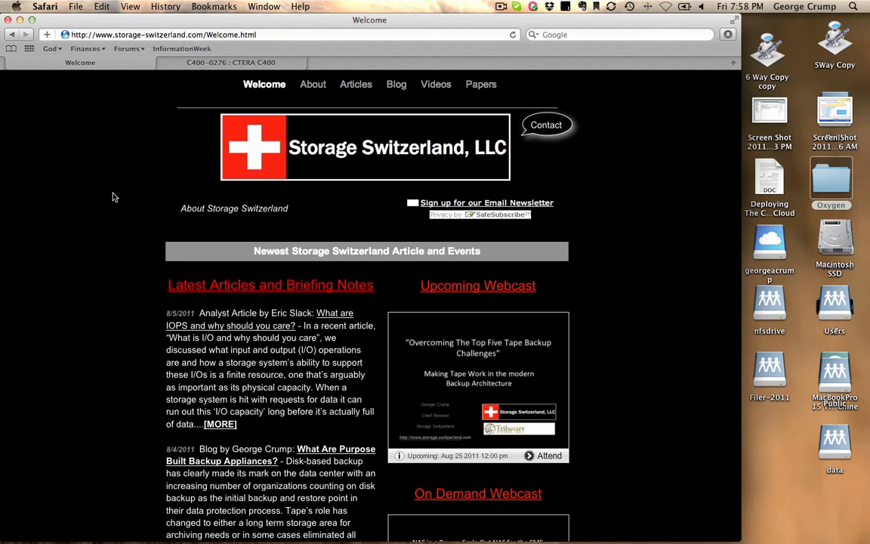
mouse_move(495, 5)
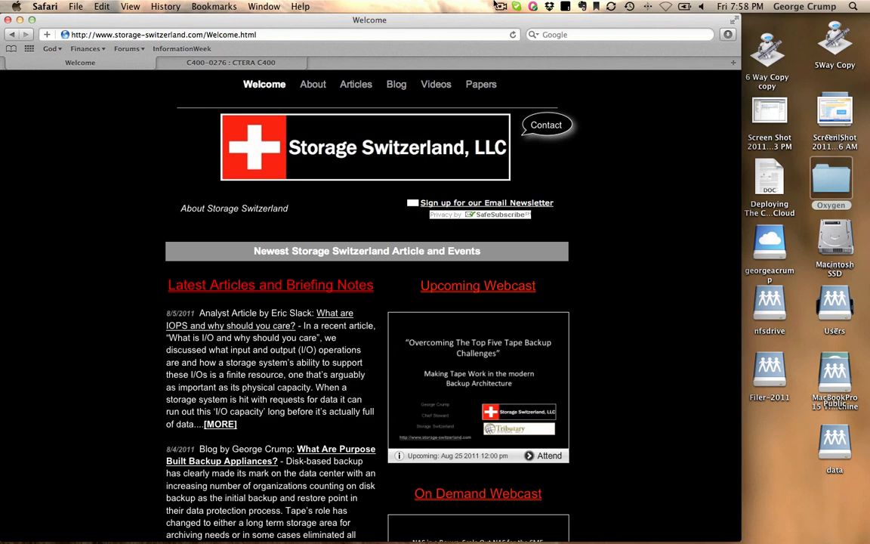